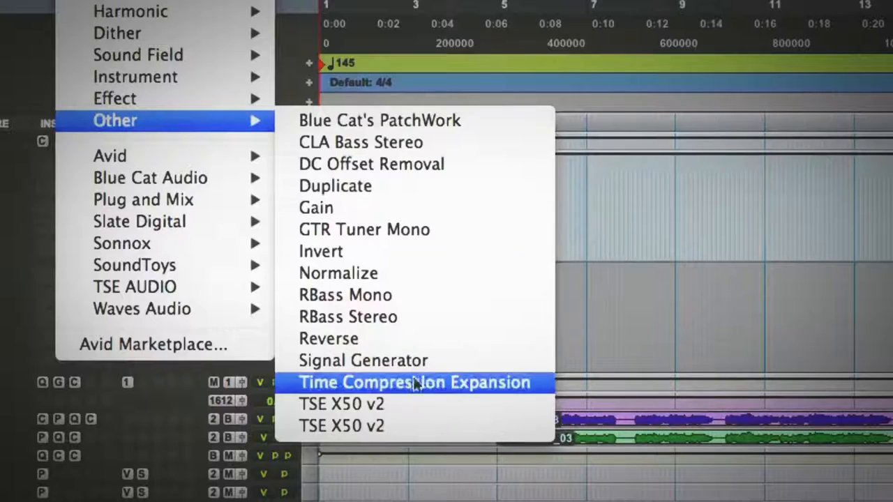
Launch the Signal Generator AudioSuite plug-in for a test tone.
{"action": "left_click", "coordinate": [363, 360]}
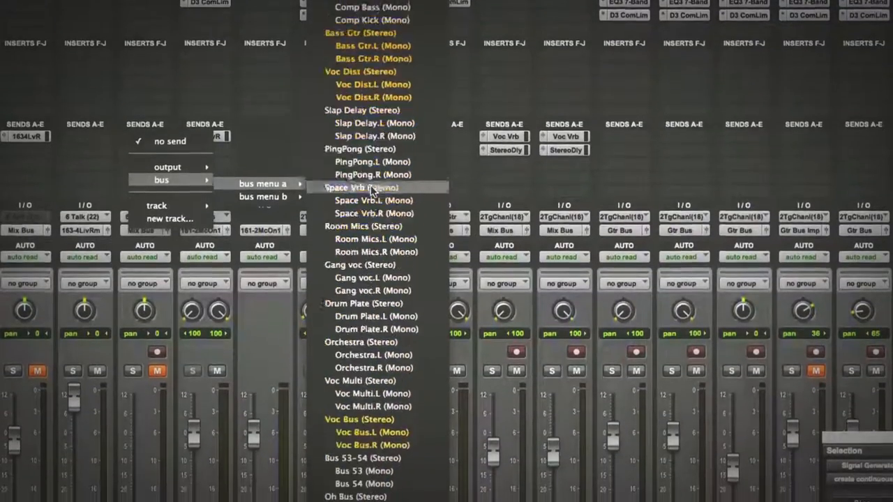
Raise the level of TComp's pre-fader TalkBack bus send.
{"action": "scroll", "scroll_direction": "down", "scroll_amount": 3}
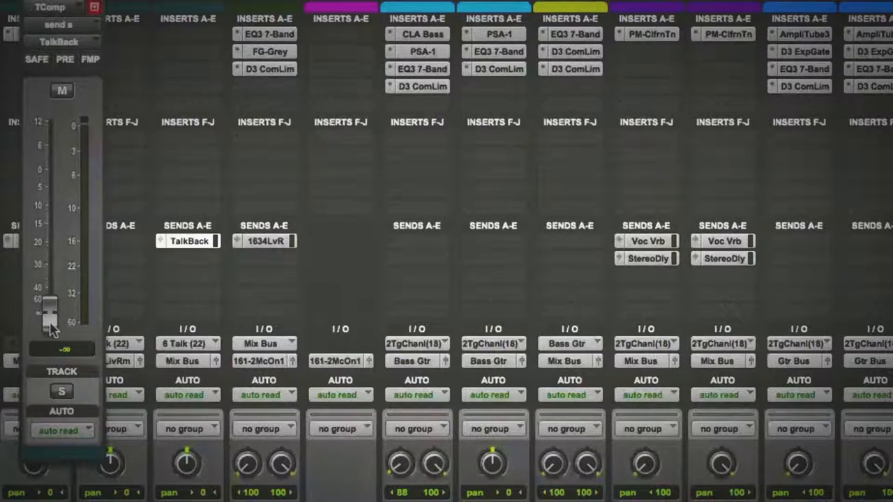
{"action": "left_click_drag", "start_coordinate": [49, 314], "coordinate": [49, 171]}
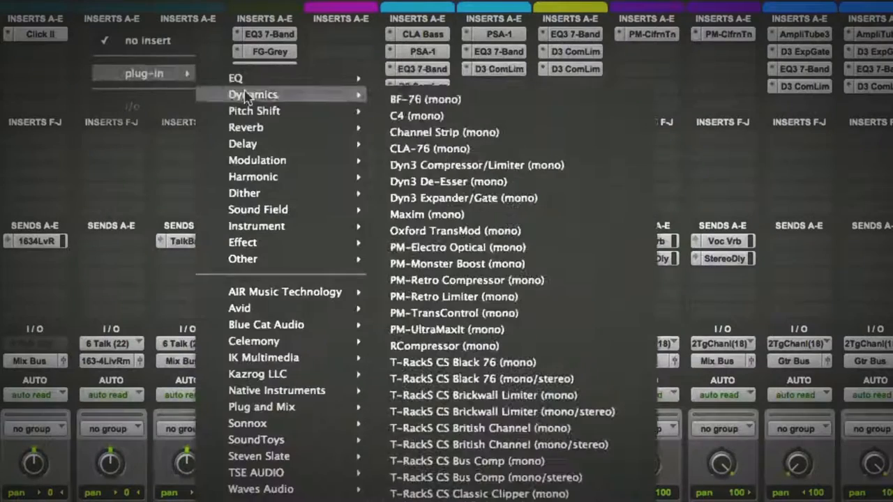
Insert a mono Dyn3 Compressor/Limiter on the Talkog track using the talkback preset.
{"action": "left_click", "coordinate": [475, 164]}
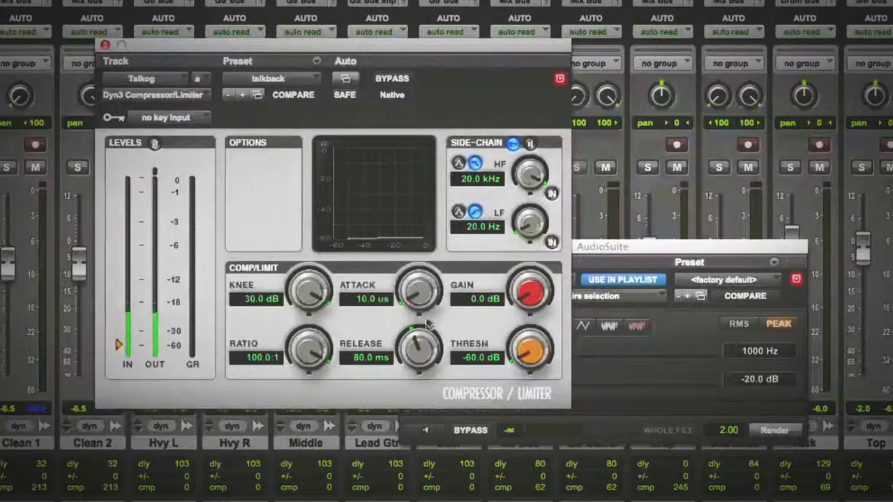
{"action": "mouse_move", "coordinate": [418, 293]}
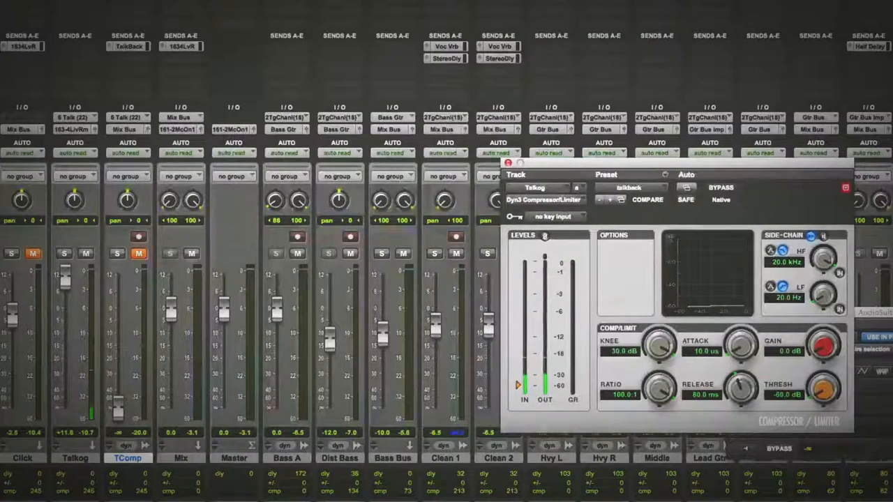
Open the Dyn3 Key Input selector to show bus menus a and b.
{"action": "left_click", "coordinate": [551, 217]}
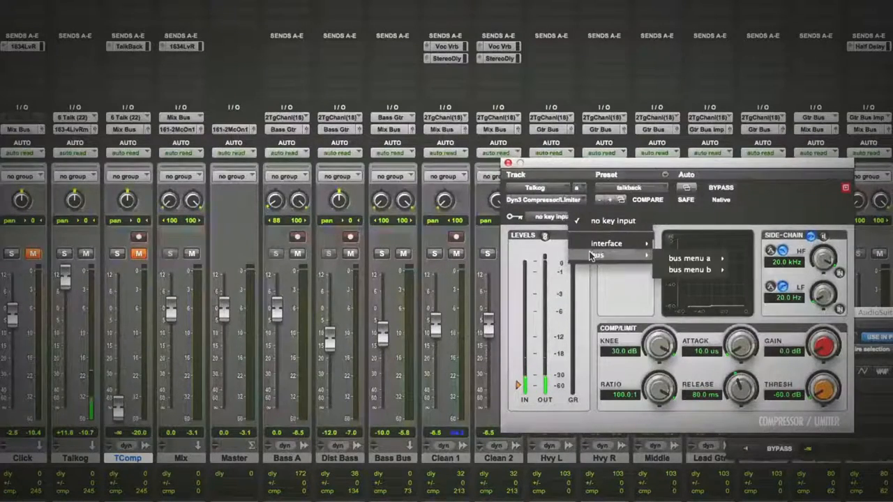